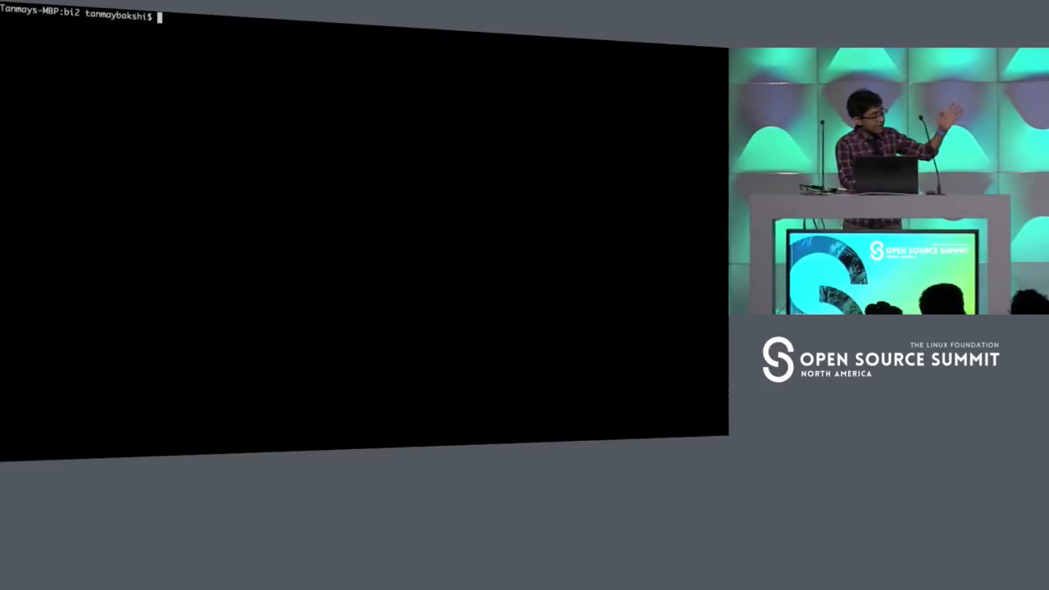
Type the timed command asking ask.sh where Open Source Summit North America is.
type("sh a")
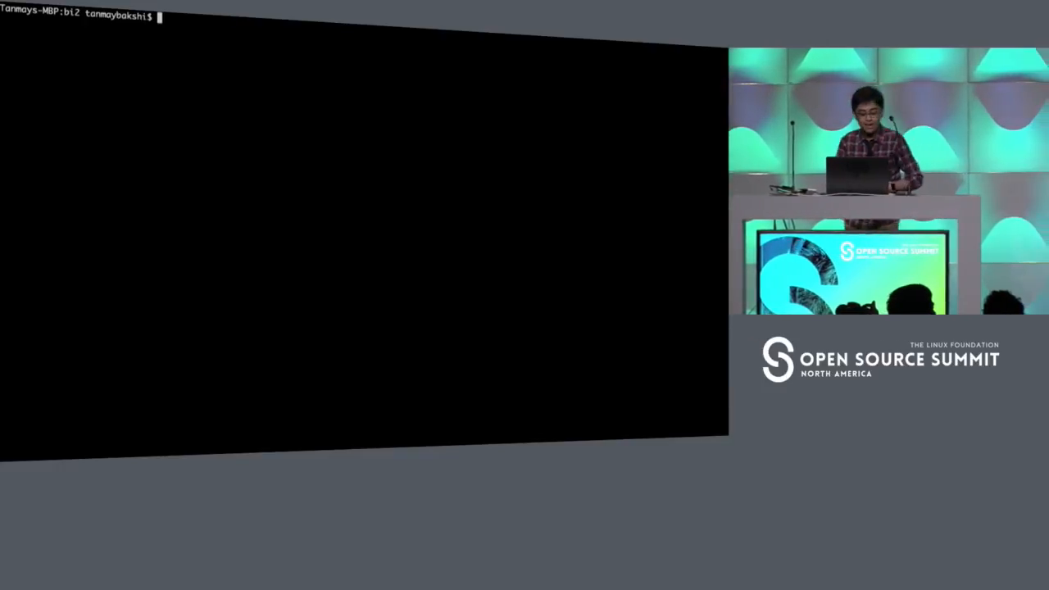
type("tiem \\")
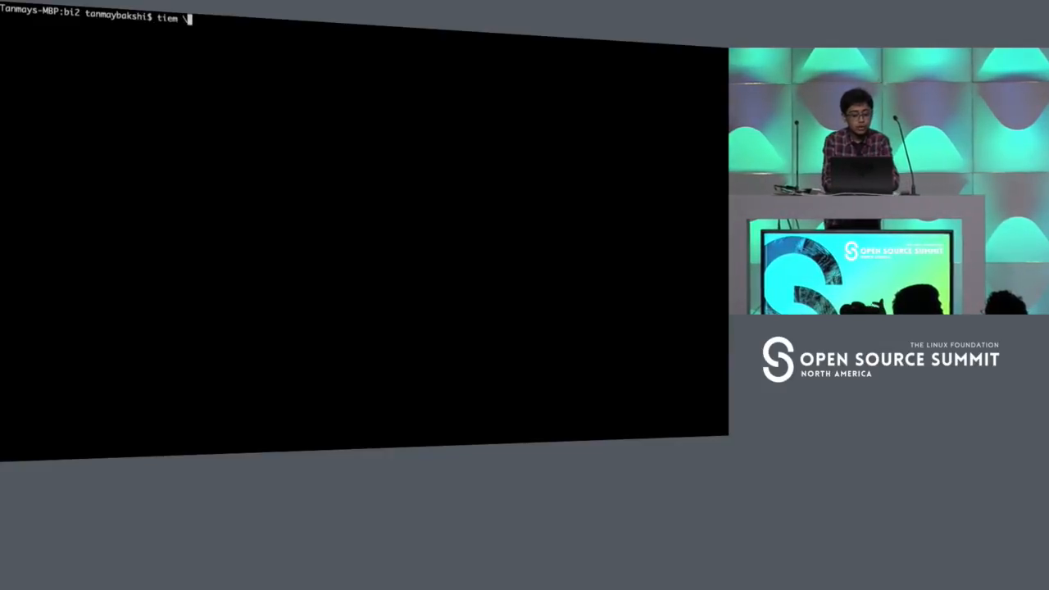
type("time s")
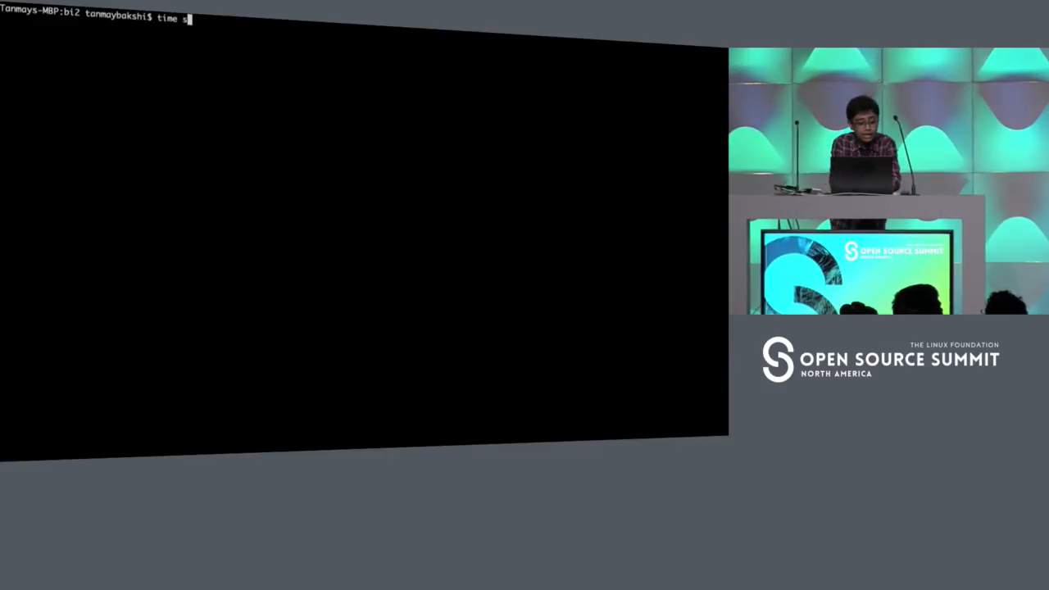
type("h ask.sh \"")
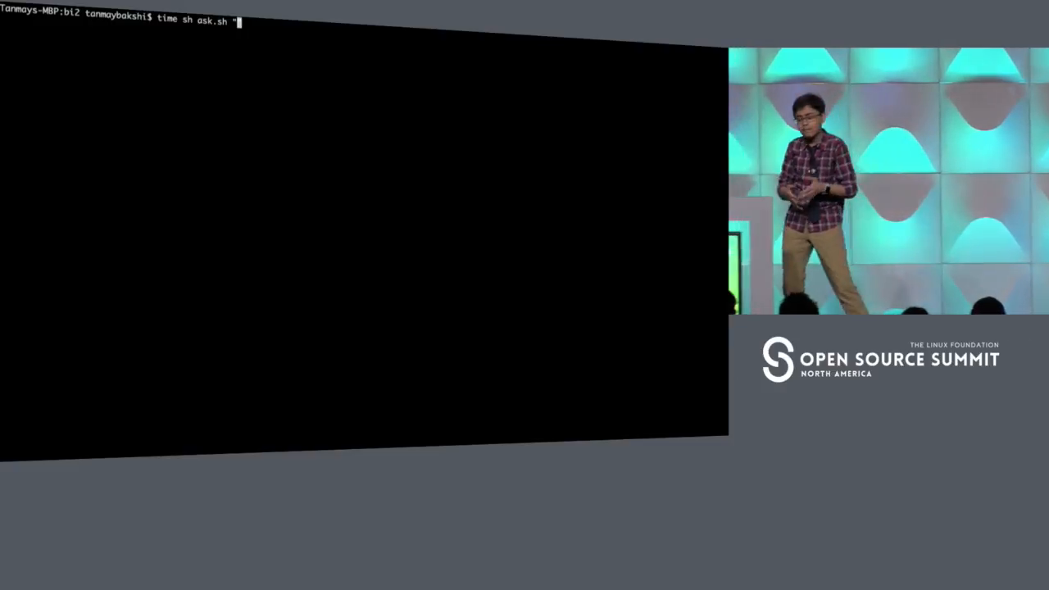
type("Where is the Open s")
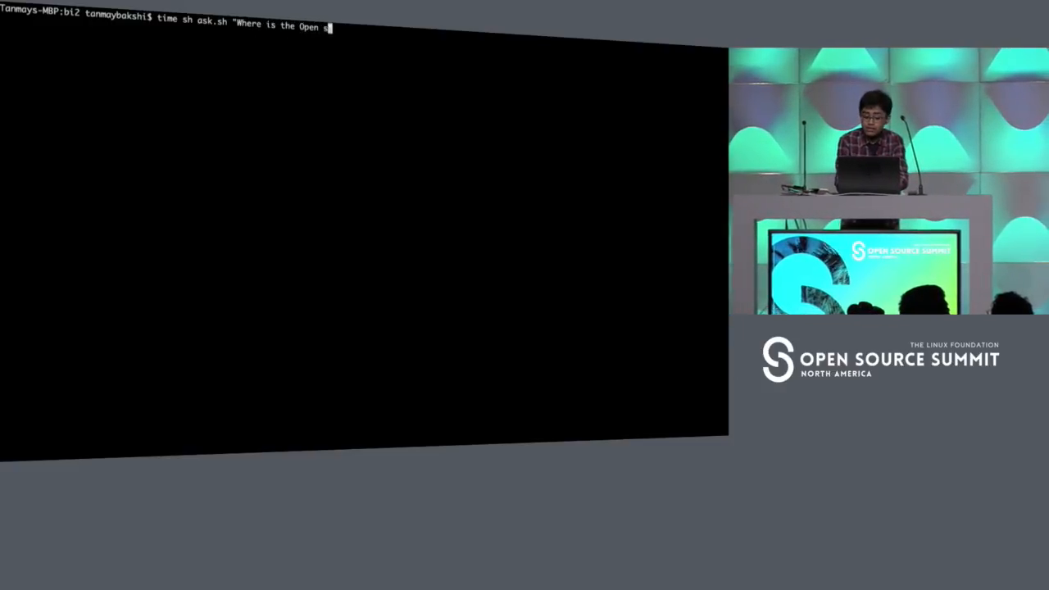
type("Source Summit North America b")
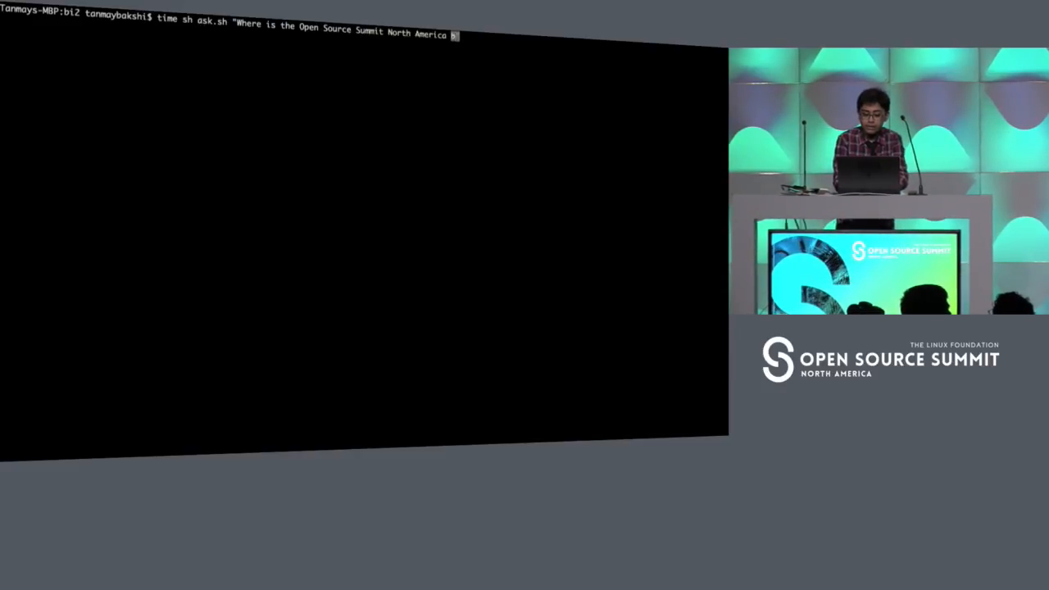
Run the summit question and scroll to the Los Angeles 54%, LA 30%, California 15% ranking.
key("Return")
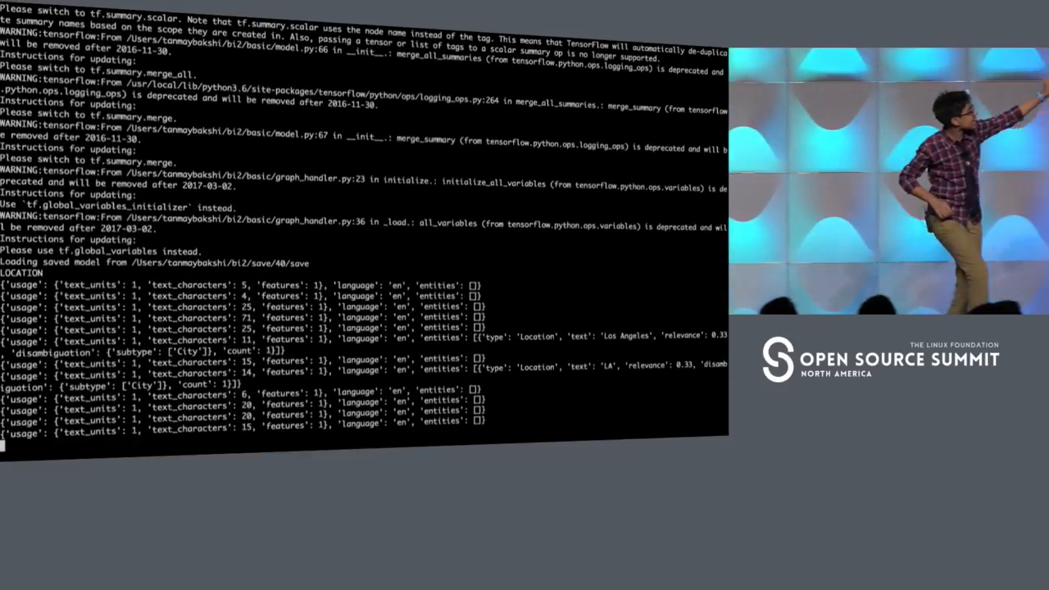
scroll("down", 3)
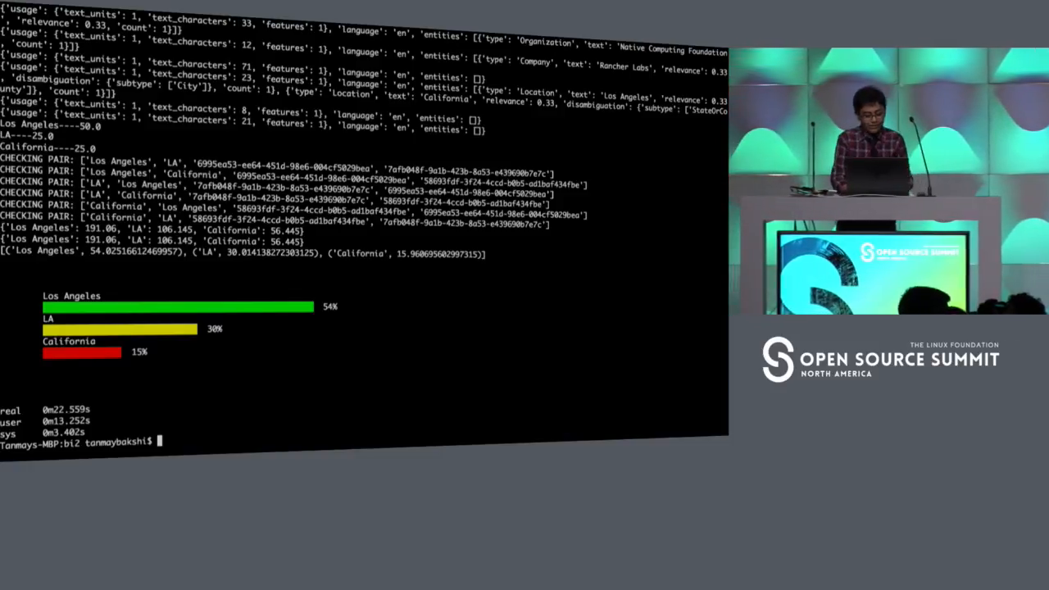
Type time sh ask.sh "Who invented Linux and Git?" at the new prompt.
type("time sh")
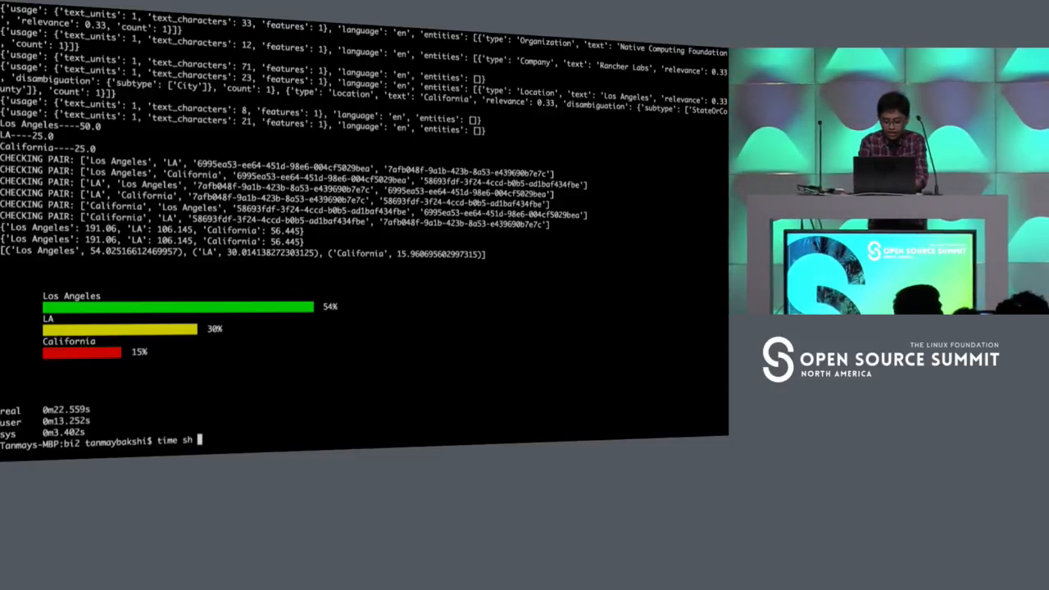
type("ask.sh \"")
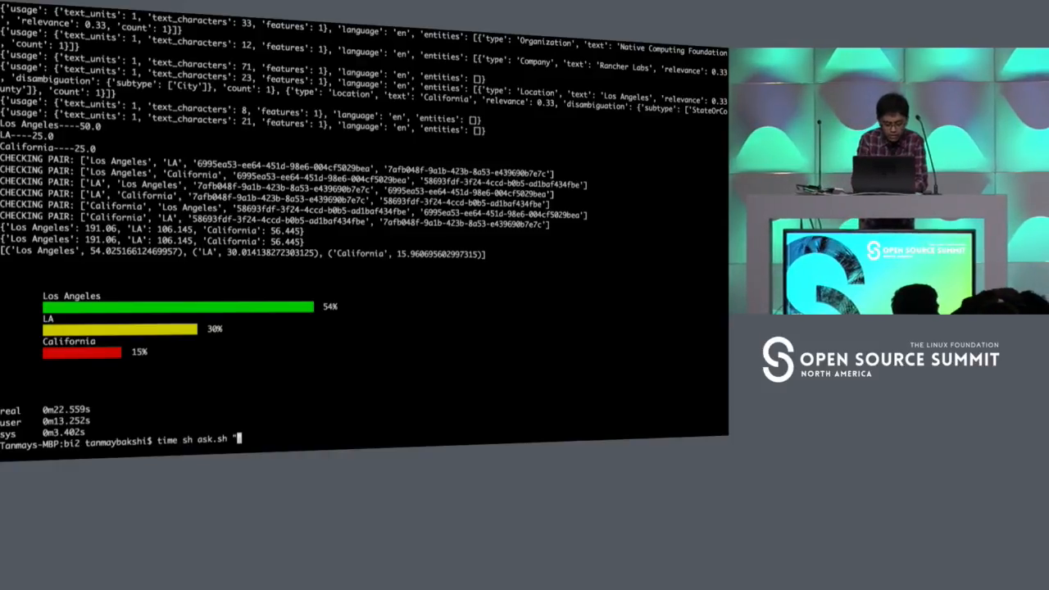
type("Who invented L")
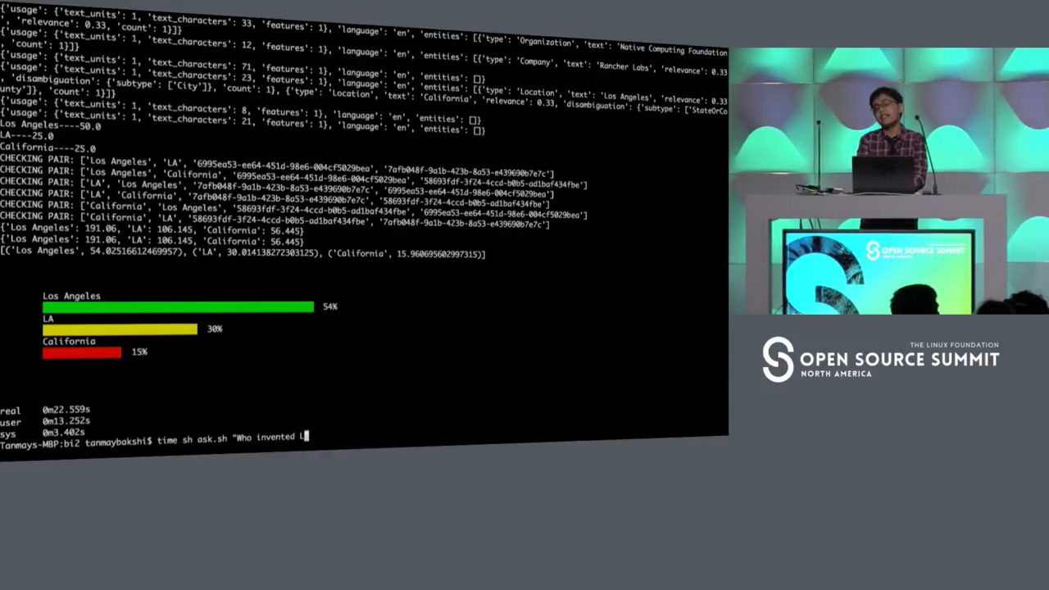
type("inux and GIt")
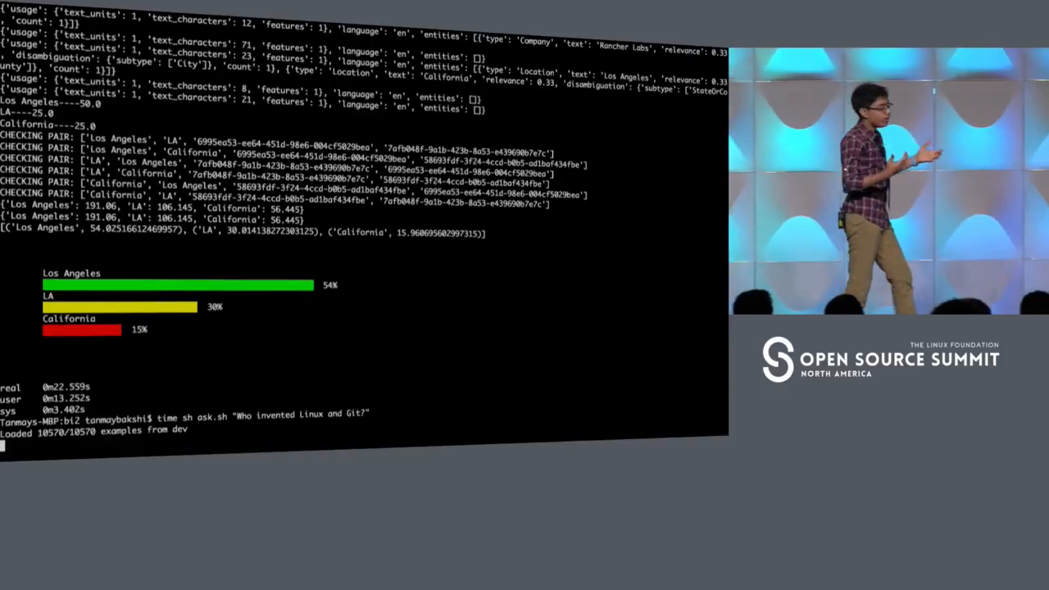
Scroll through the TensorFlow output while the dev examples and saved model load.
scroll("down", 3)
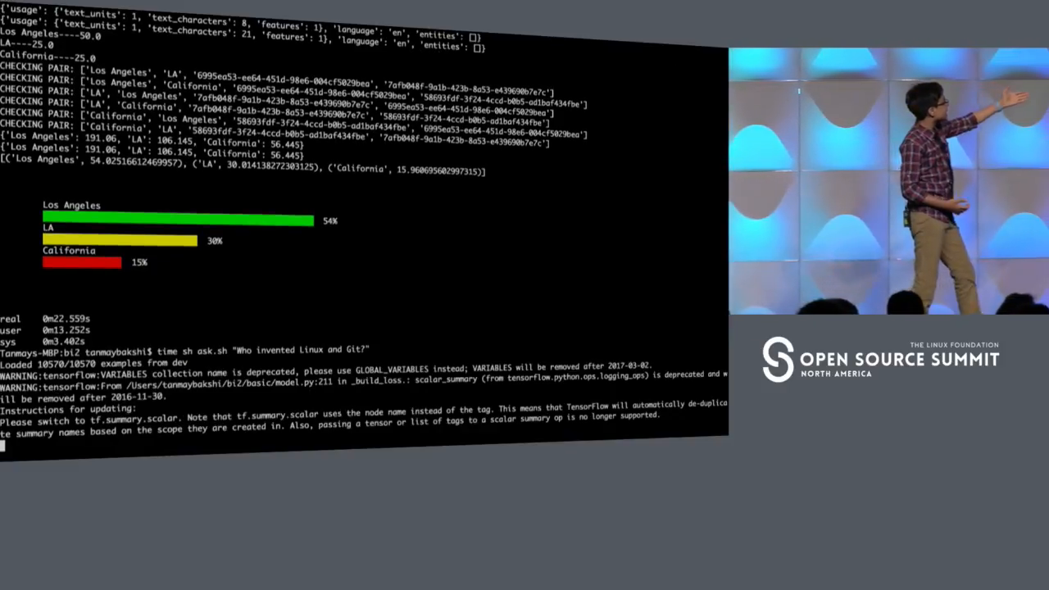
scroll("down", 3)
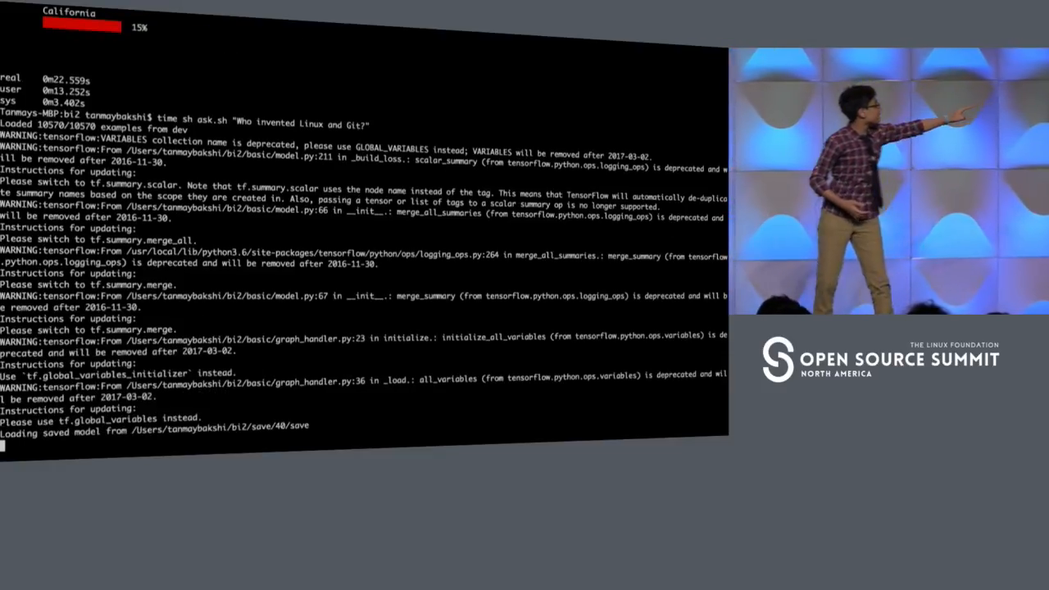
scroll("down", 3)
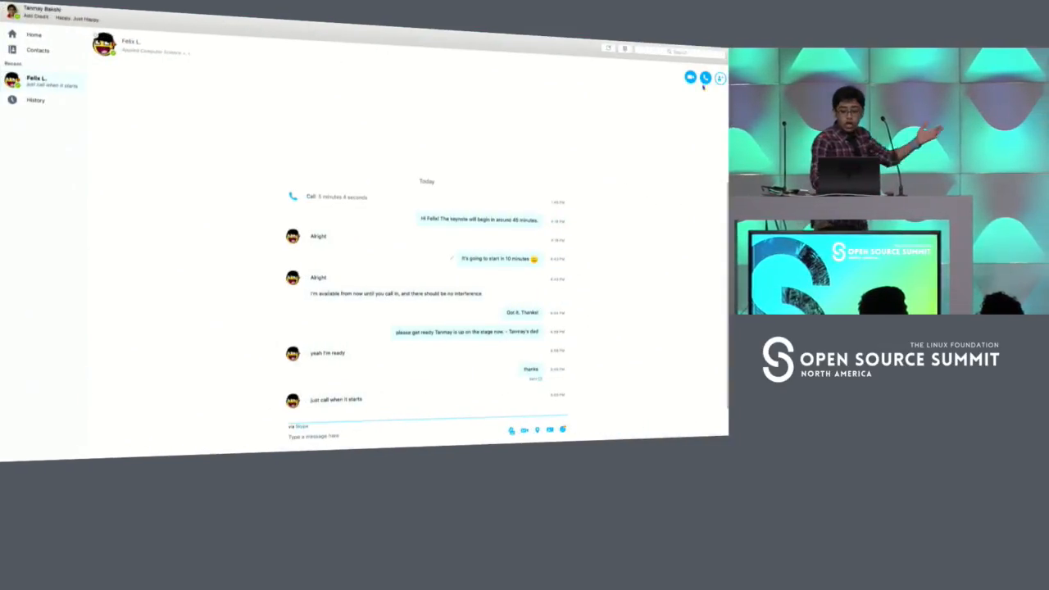
Start the Skype call with the remote contact.
left_click(704, 77)
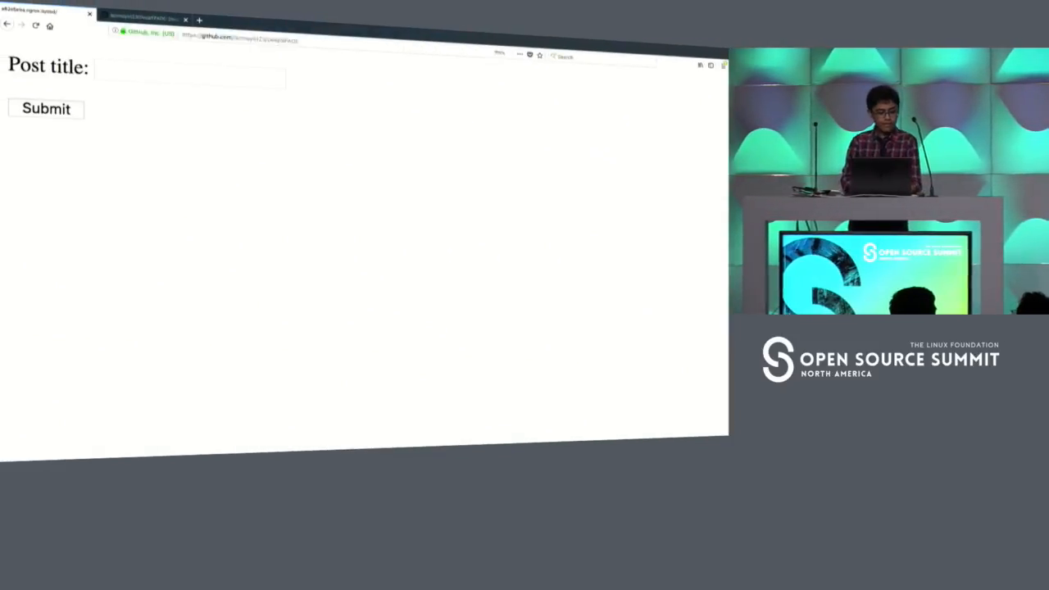
Go to the DeepSPADE repository settings and scroll down to the Danger Zone.
left_click(441, 110)
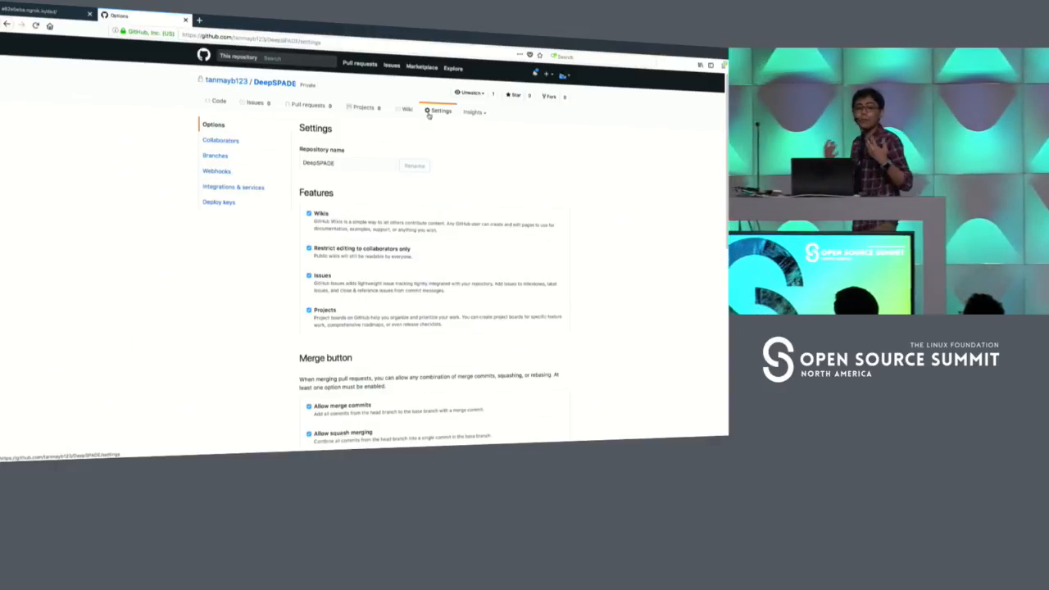
scroll("down", 3)
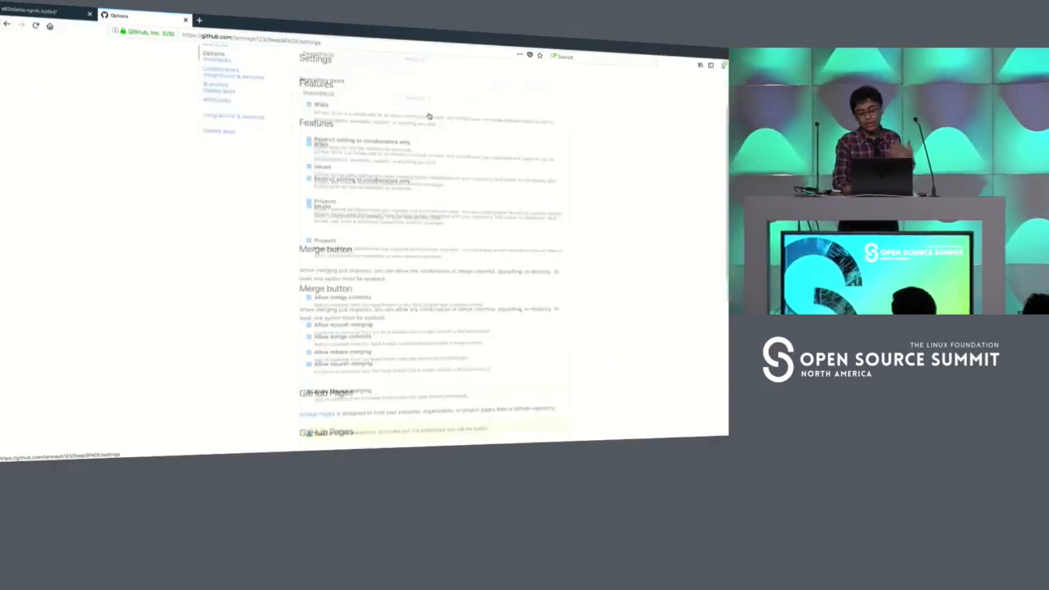
scroll("down", 3)
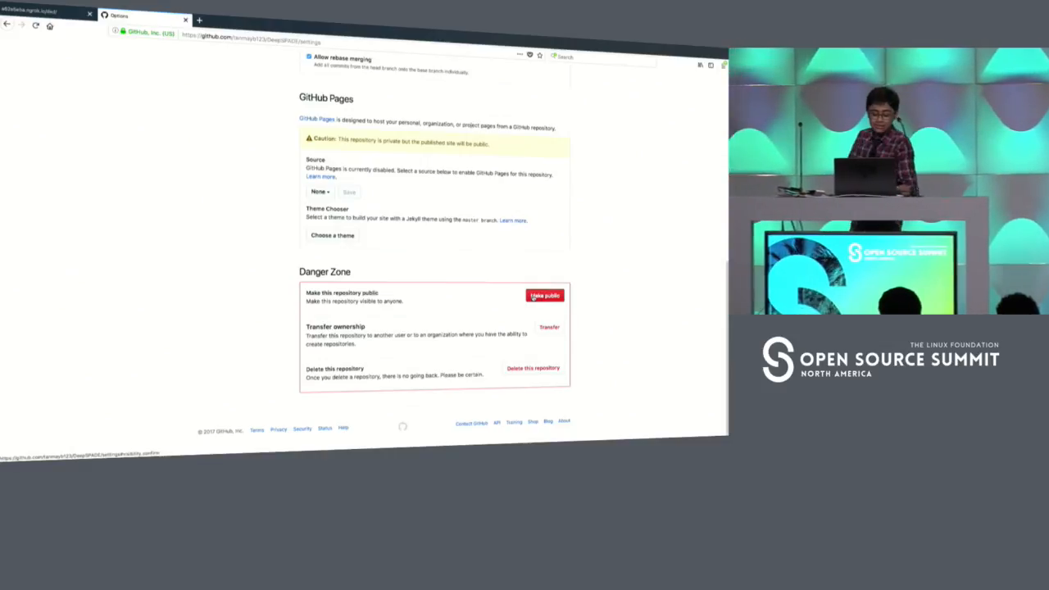
Make DeepSPADE public, confirming with the repository name and account password.
left_click(544, 295)
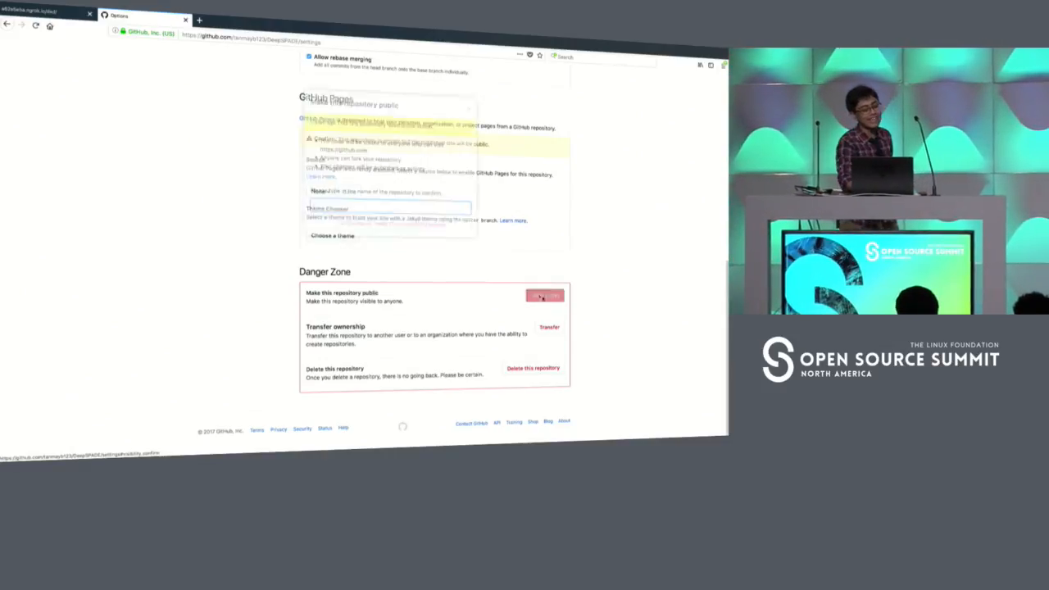
left_click(544, 295)
type("DeepSPADE")
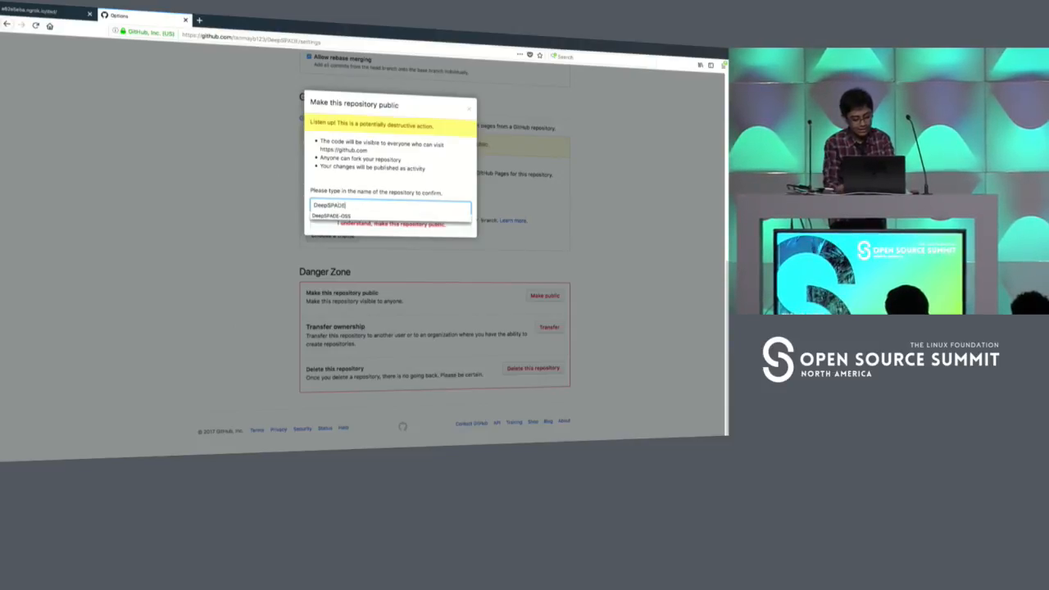
left_click(391, 224)
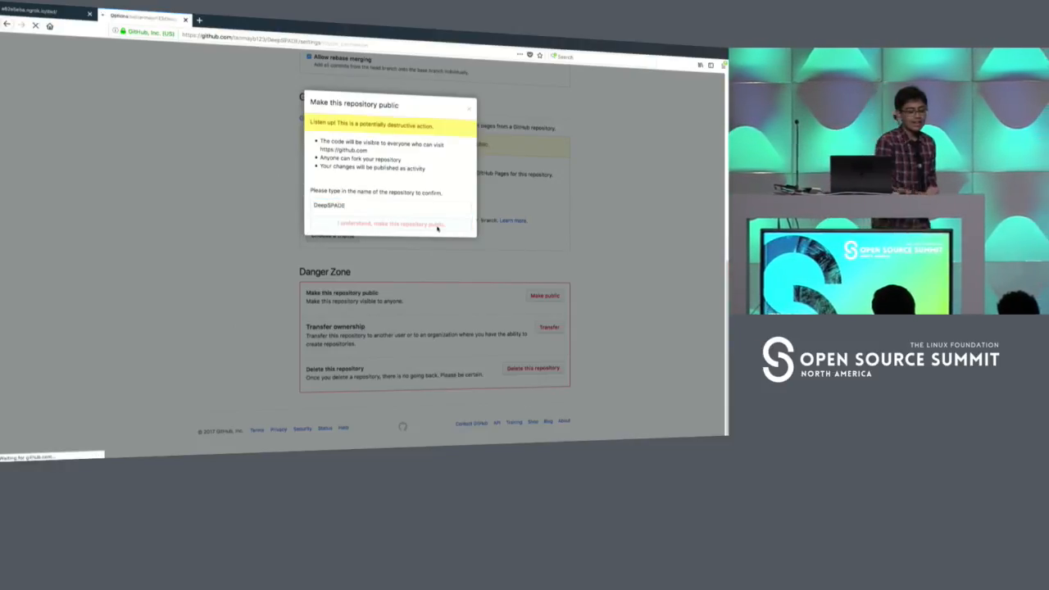
left_click(392, 223)
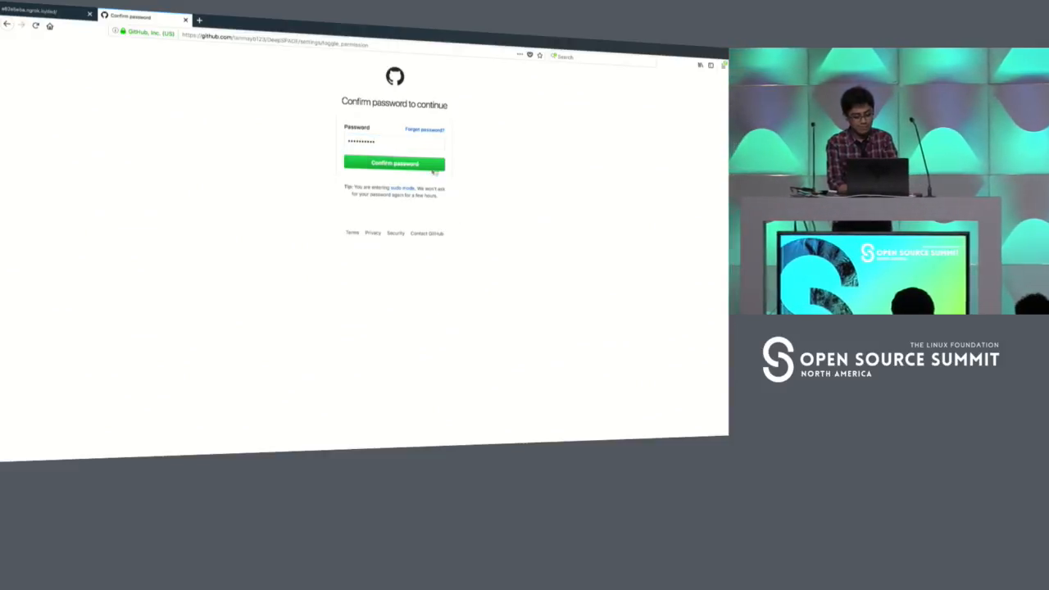
left_click(394, 163)
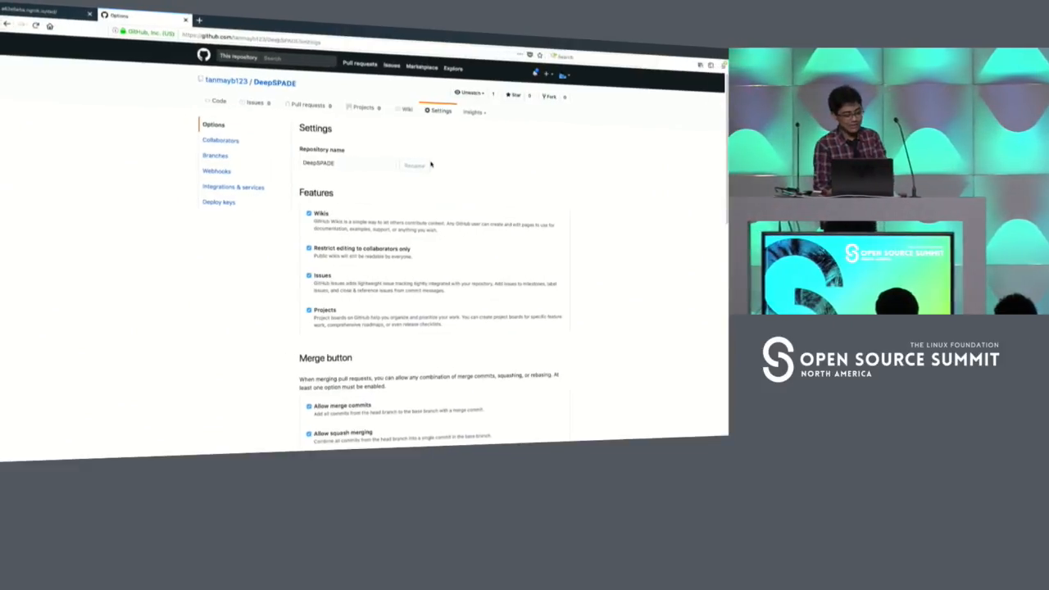
Go to the DeepSPADE repository's Code tab.
left_click(218, 100)
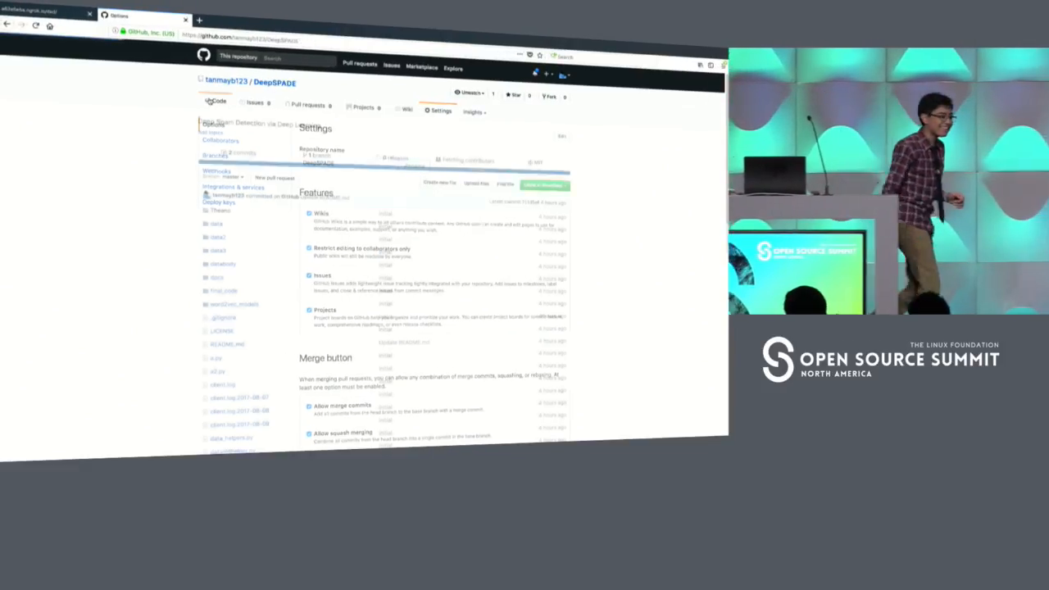
left_click(218, 101)
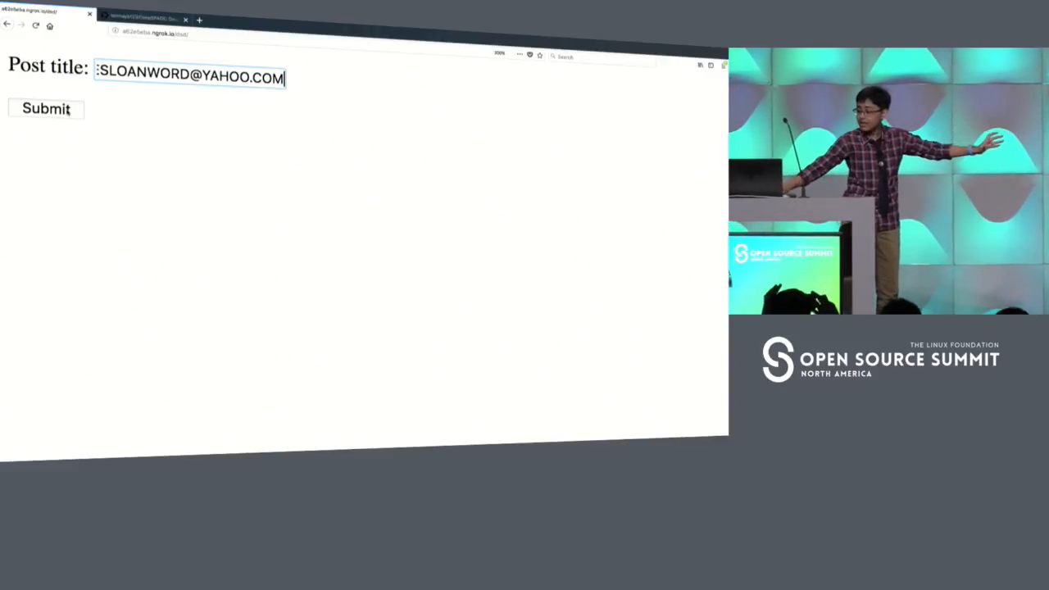
Submit the post title form and view the Spam result page.
left_click(46, 109)
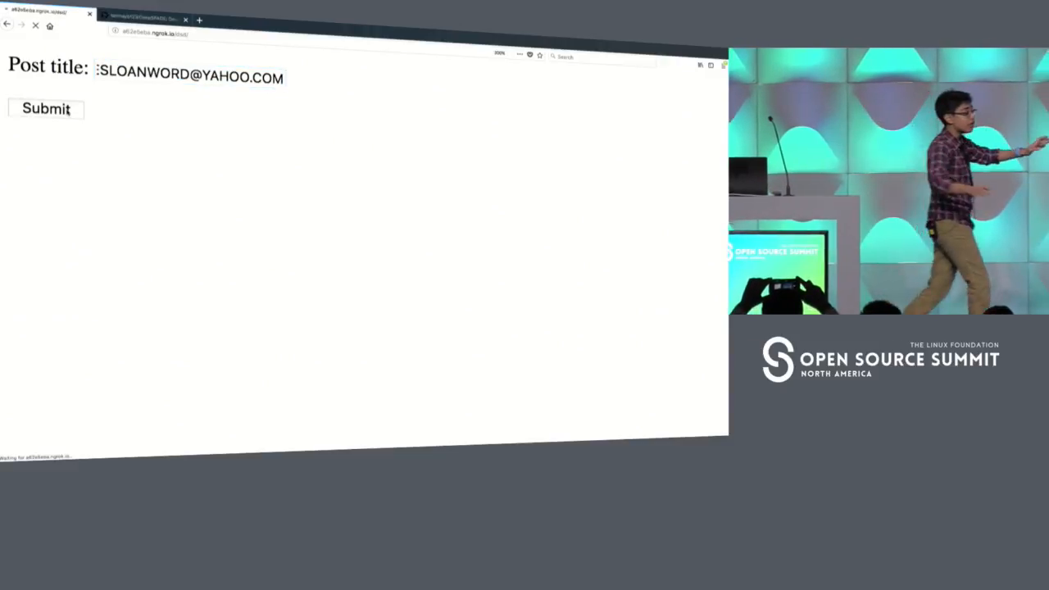
left_click(46, 108)
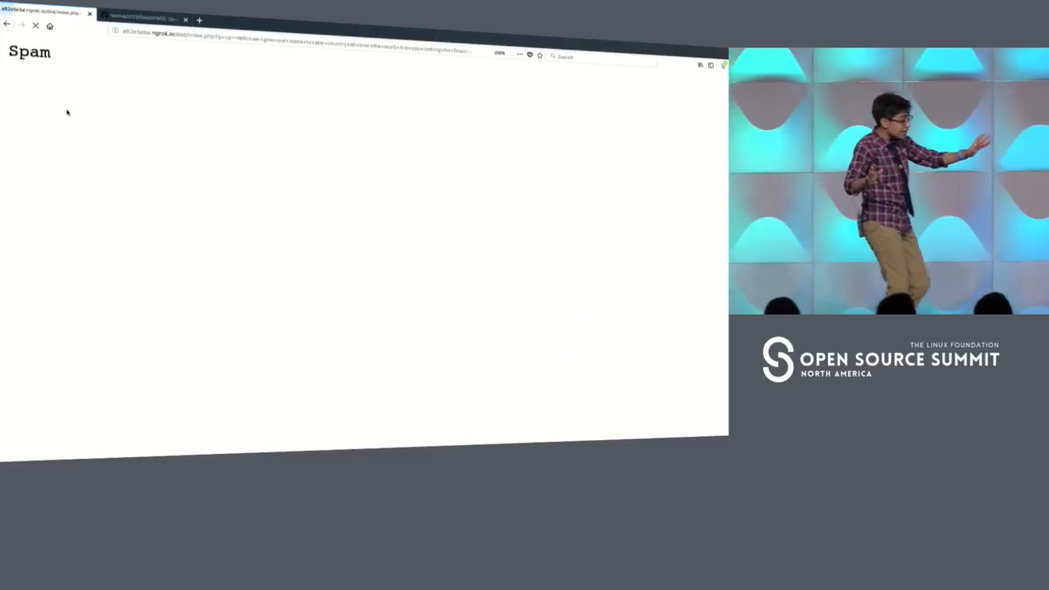